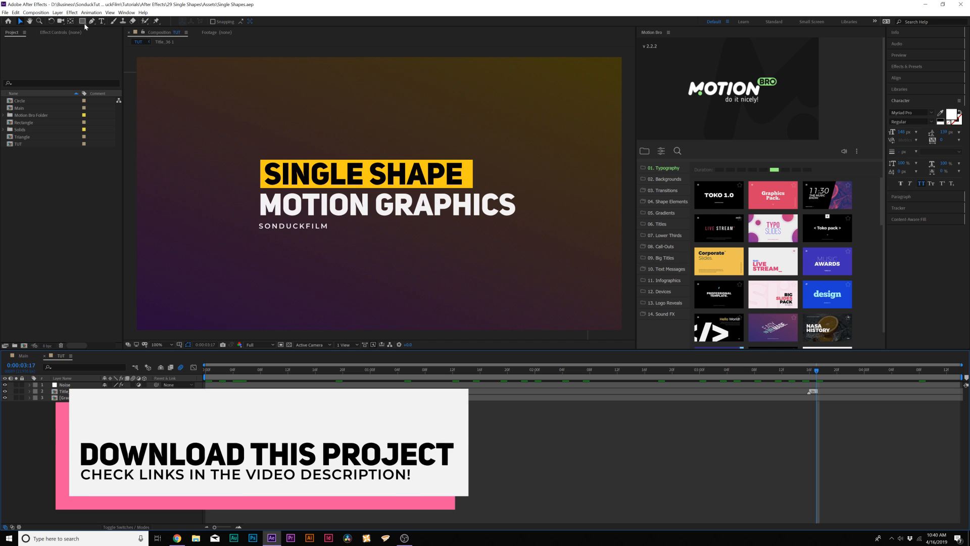
With the Rectangle tool, no fill and a solid orange stroke, draw a small square near the top-left
{"action": "left_click", "coordinate": [82, 21]}
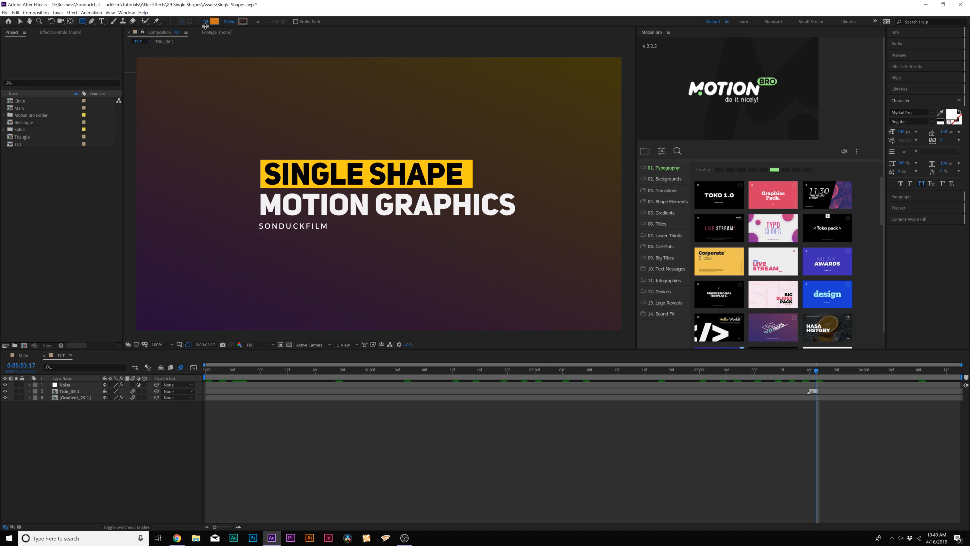
{"action": "left_click", "coordinate": [205, 21]}
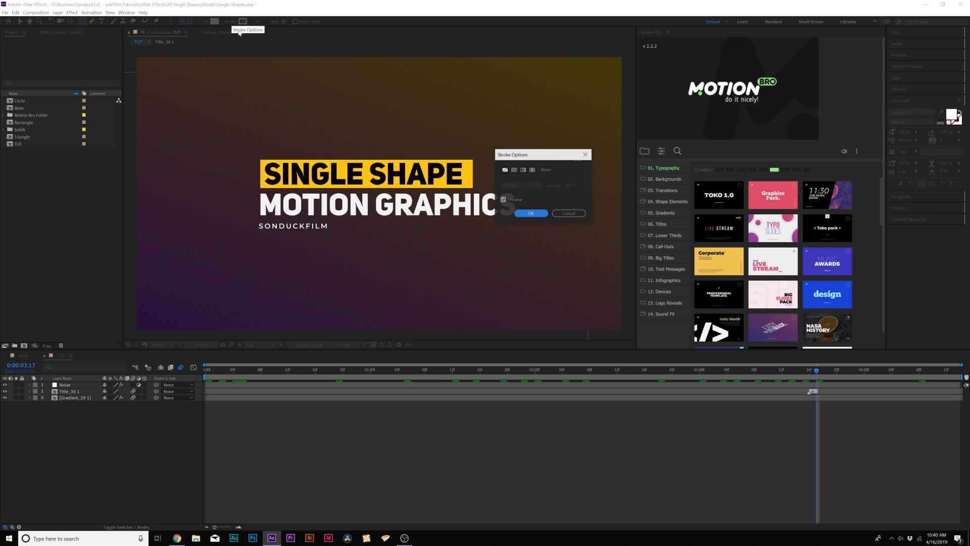
{"action": "left_click", "coordinate": [513, 169]}
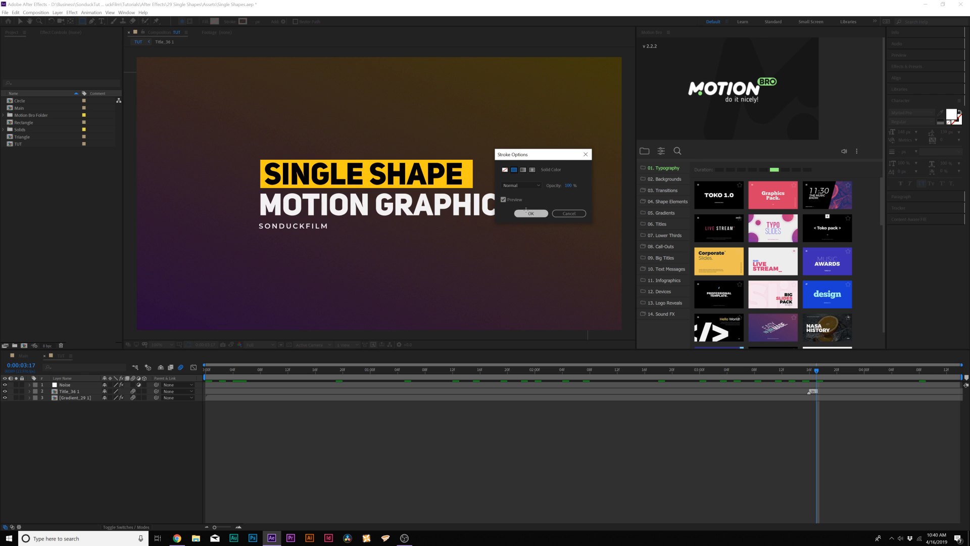
{"action": "left_click", "coordinate": [530, 214]}
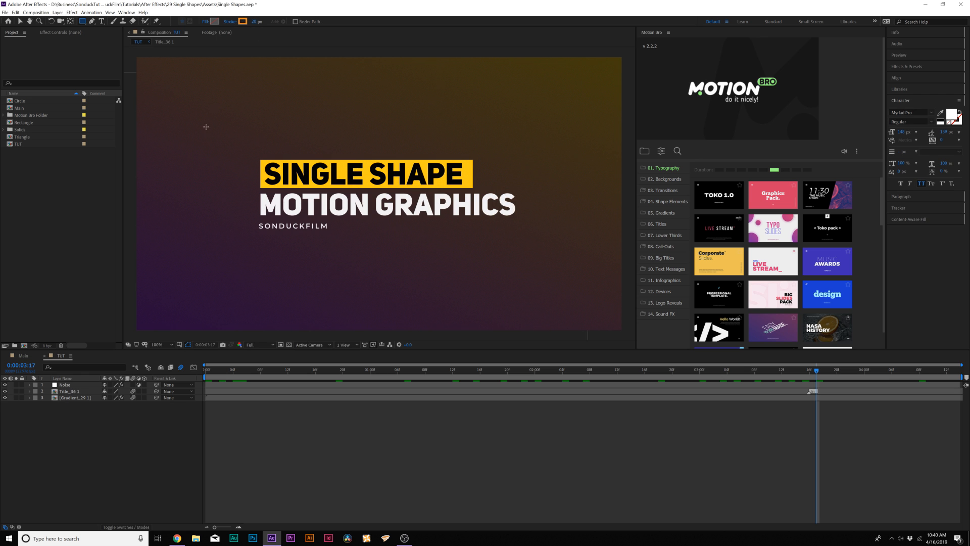
{"action": "left_click_drag", "start_coordinate": [178, 94], "coordinate": [219, 138]}
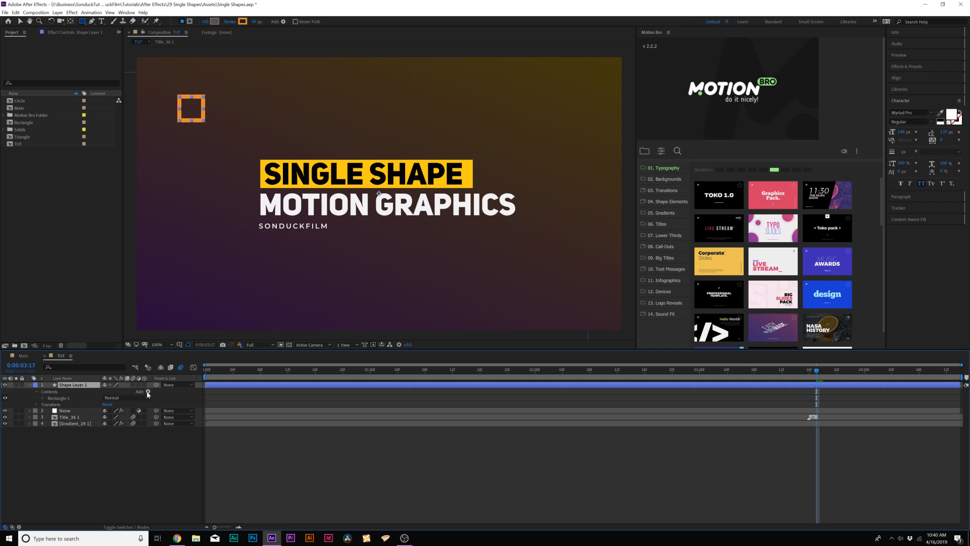
Add Trim Paths to the square and keyframe its Start across the first second so the outline draws on
{"action": "left_click", "coordinate": [147, 391]}
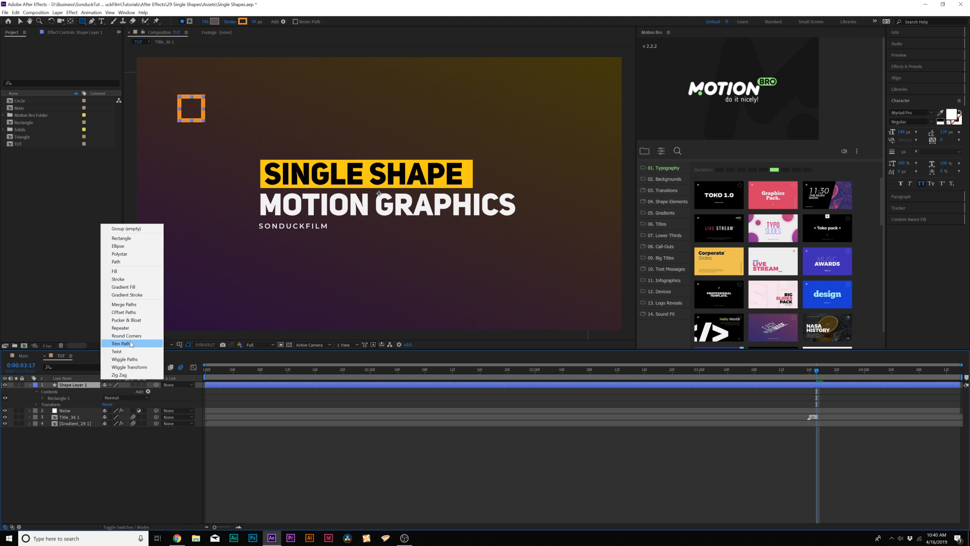
{"action": "left_click", "coordinate": [122, 344]}
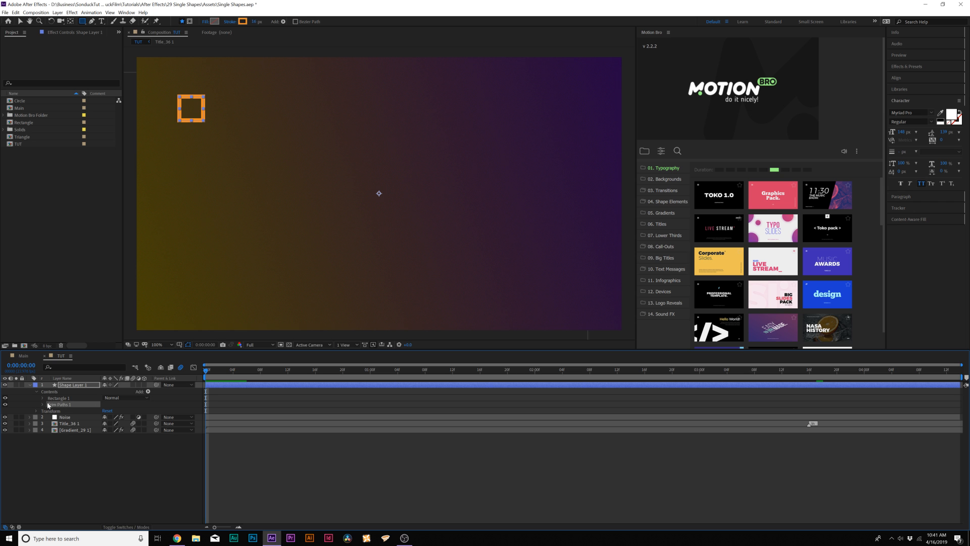
{"action": "left_click", "coordinate": [43, 404]}
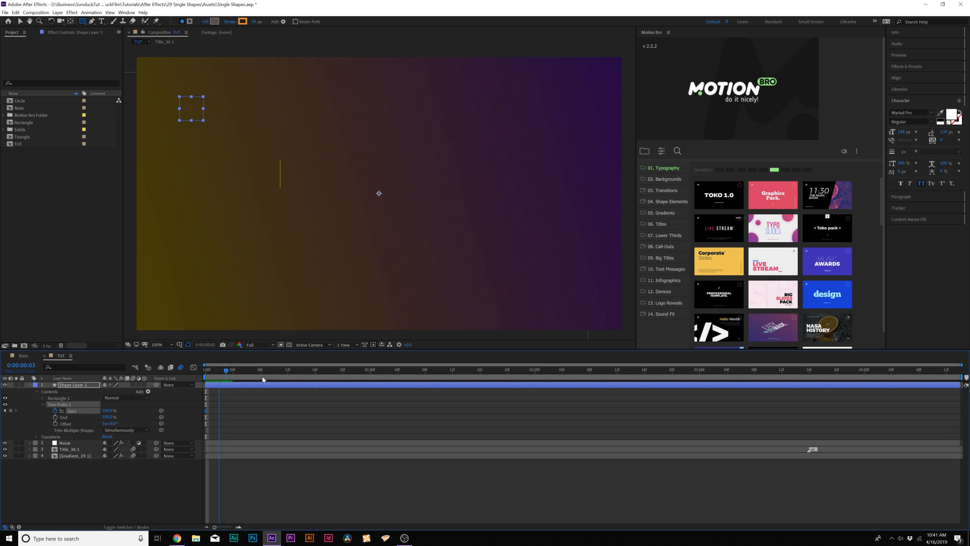
{"action": "left_click_drag", "start_coordinate": [226, 370], "coordinate": [371, 370]}
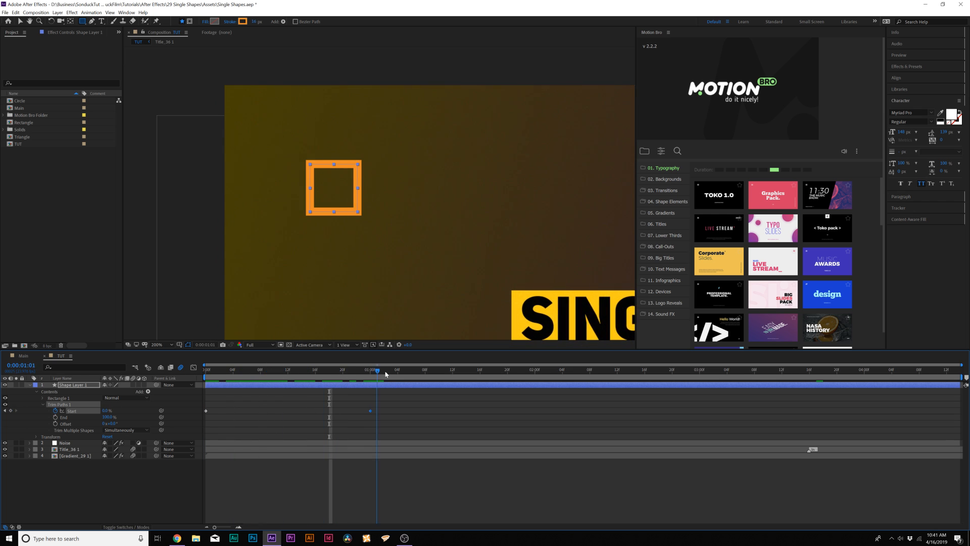
{"action": "left_click_drag", "start_coordinate": [376, 370], "coordinate": [308, 370]}
{"action": "type", "text": "Rectangle"}
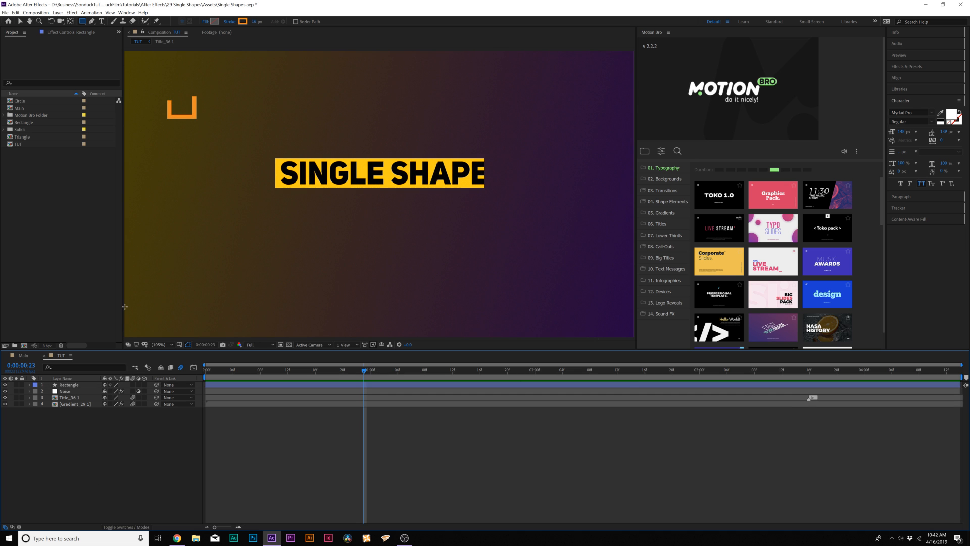
Duplicate the Rectangle layer into staggered copies scattered around the title
{"action": "left_click", "coordinate": [68, 384]}
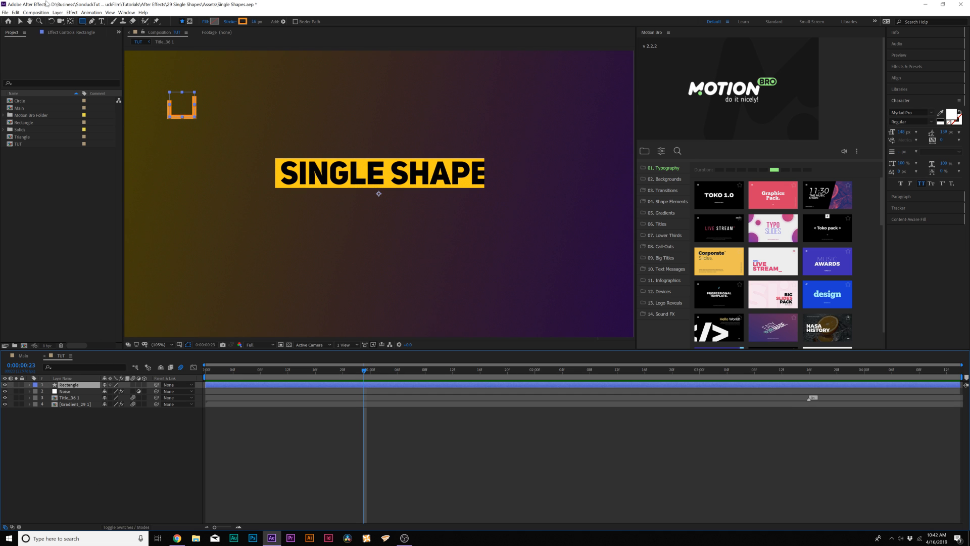
{"action": "left_click", "coordinate": [15, 12]}
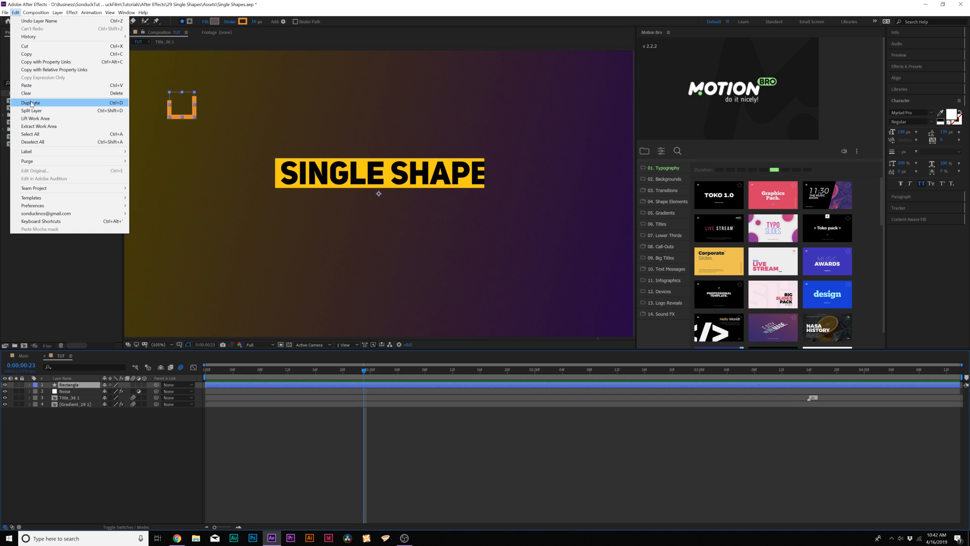
{"action": "left_click", "coordinate": [30, 103]}
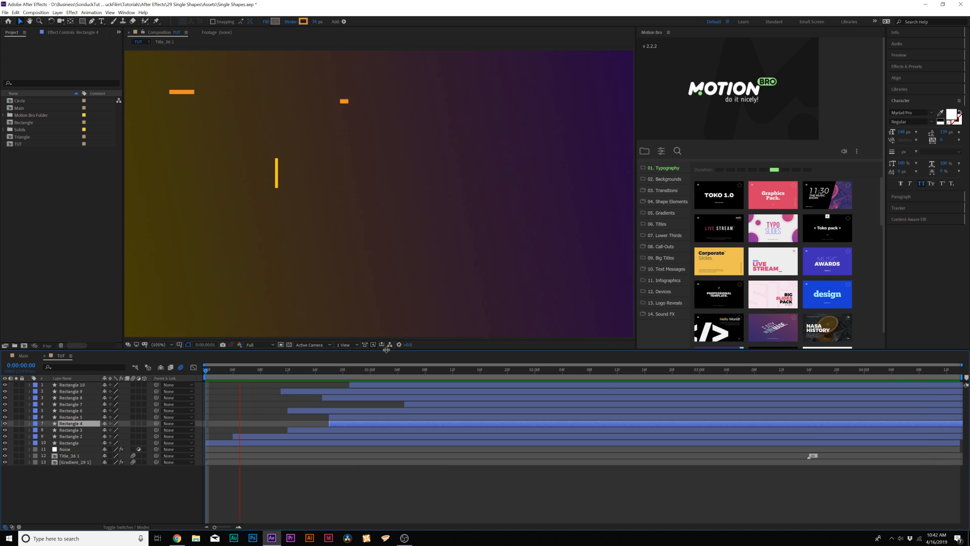
{"action": "left_click", "coordinate": [569, 370]}
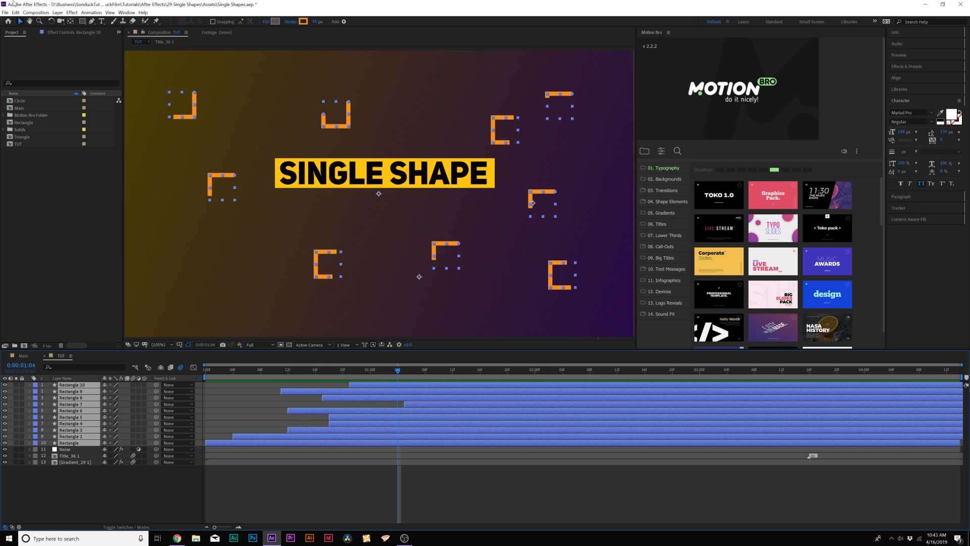
Pre-compose all the rectangle copies into one Rectangle composition
{"action": "left_click", "coordinate": [56, 12]}
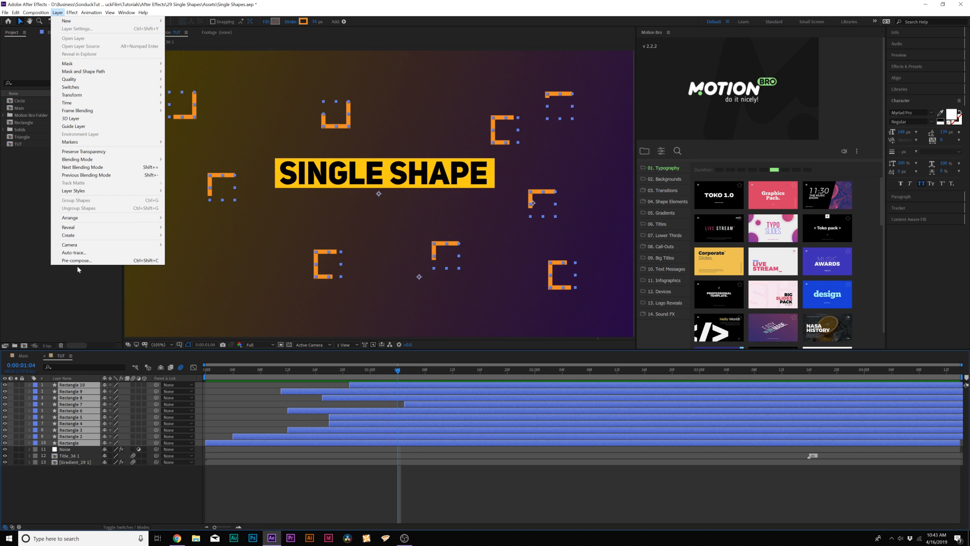
{"action": "left_click", "coordinate": [76, 261]}
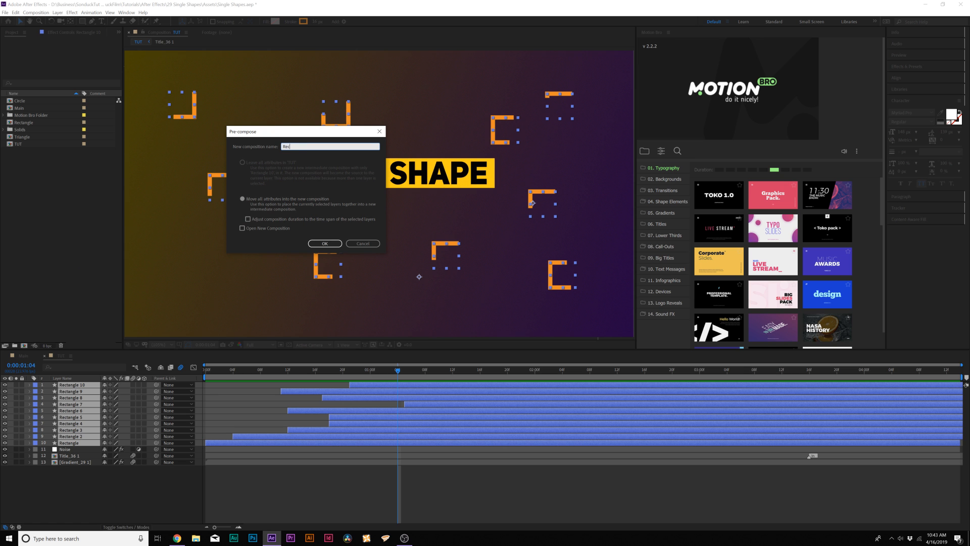
{"action": "left_click", "coordinate": [324, 244]}
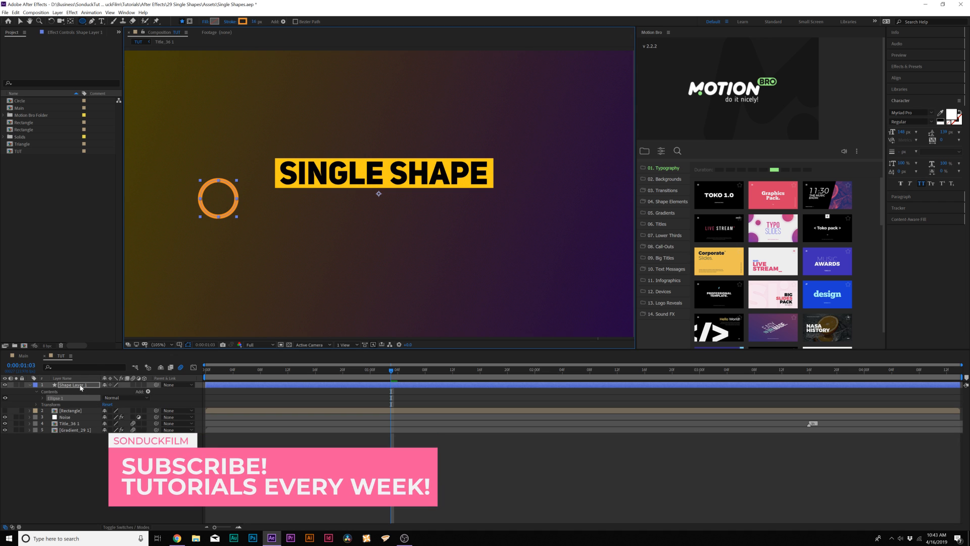
Give the ellipse a solid orange fill and remove its stroke
{"action": "left_click", "coordinate": [205, 21]}
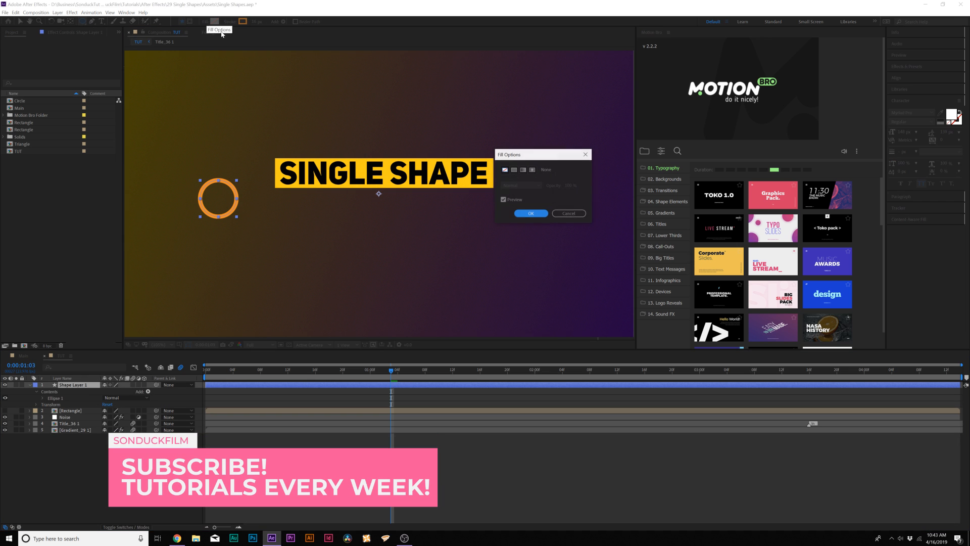
{"action": "left_click", "coordinate": [530, 213]}
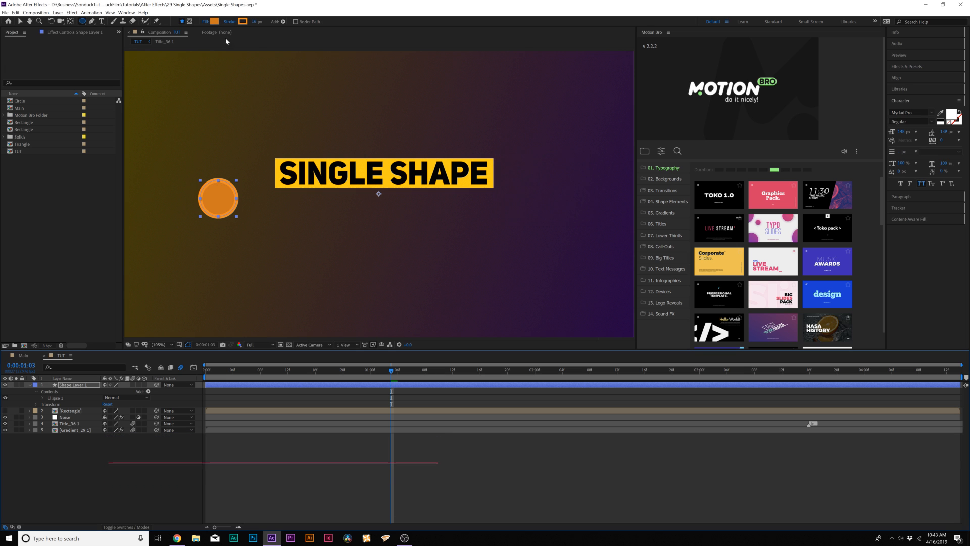
{"action": "left_click", "coordinate": [230, 22]}
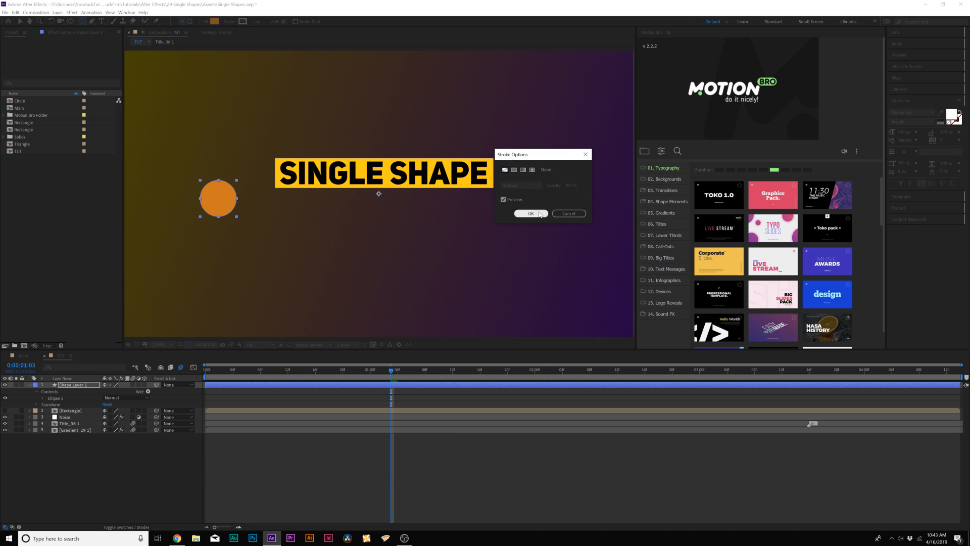
{"action": "left_click", "coordinate": [529, 213]}
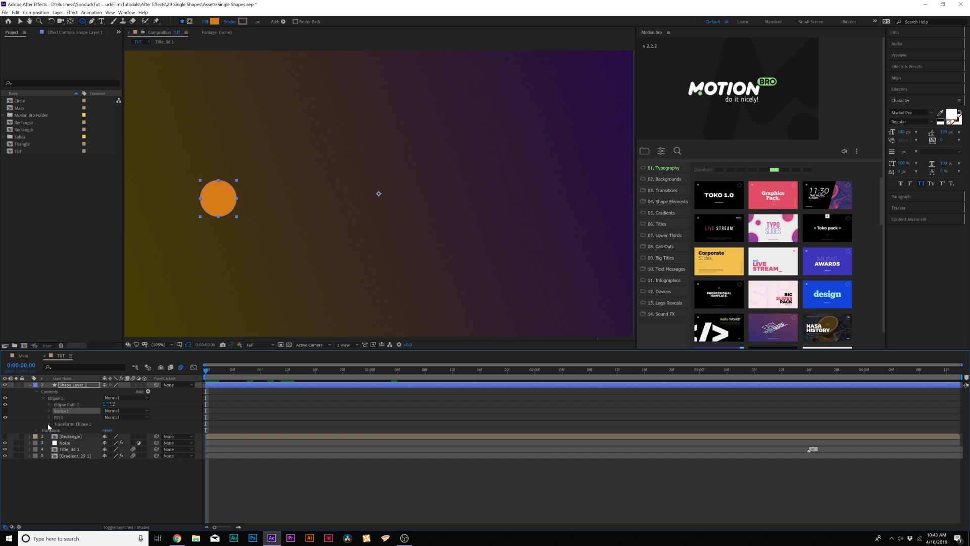
Keyframe the Scale of Ellipse 1 and duplicate it into a second animated ellipse
{"action": "left_click", "coordinate": [48, 423]}
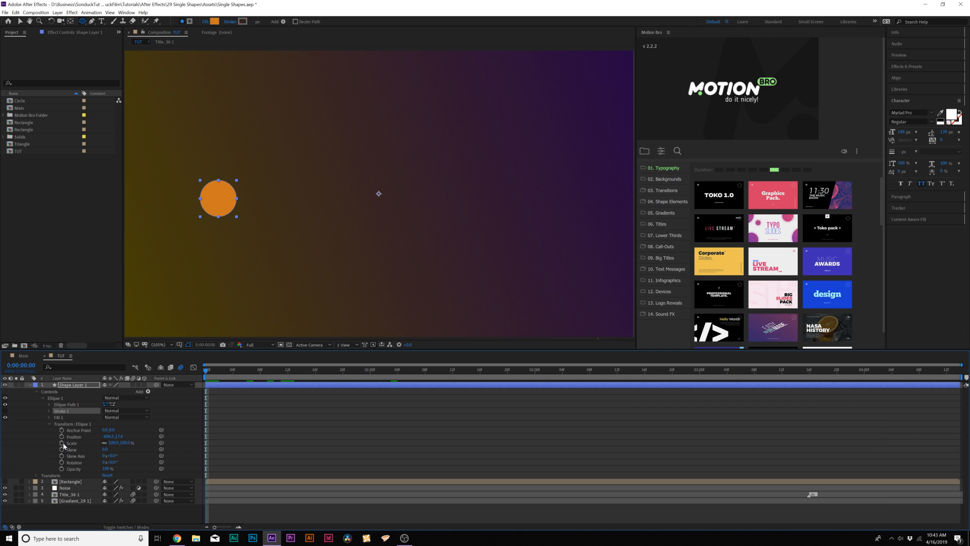
{"action": "left_click", "coordinate": [62, 442]}
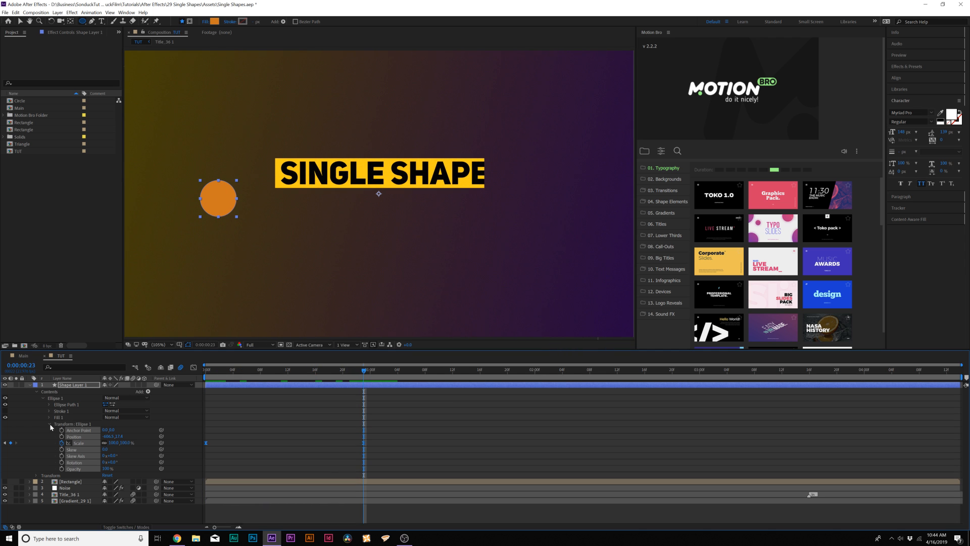
{"action": "left_click", "coordinate": [49, 398]}
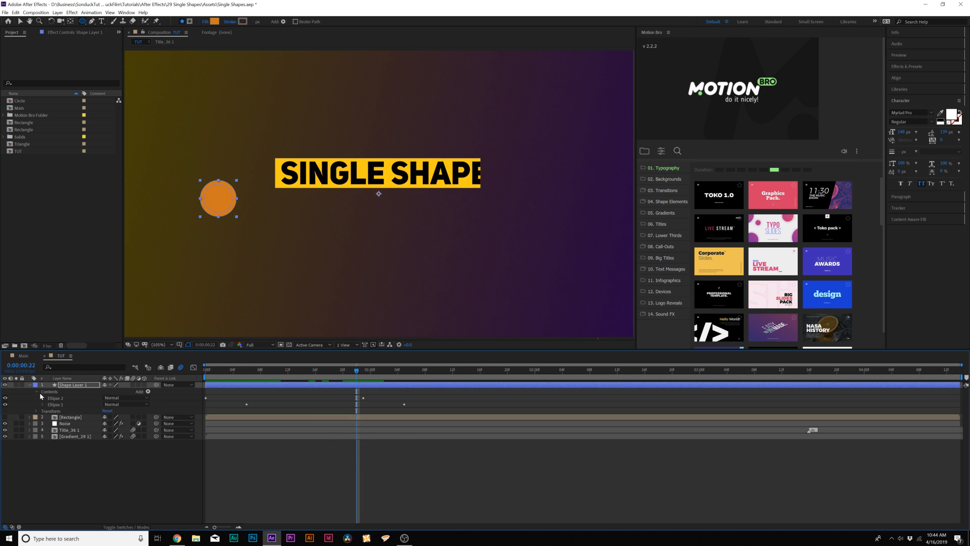
Add Merge Paths in Subtract mode to make a ring, recolour its fill, and gather the circle copies into a Circle precomp
{"action": "left_click", "coordinate": [148, 391]}
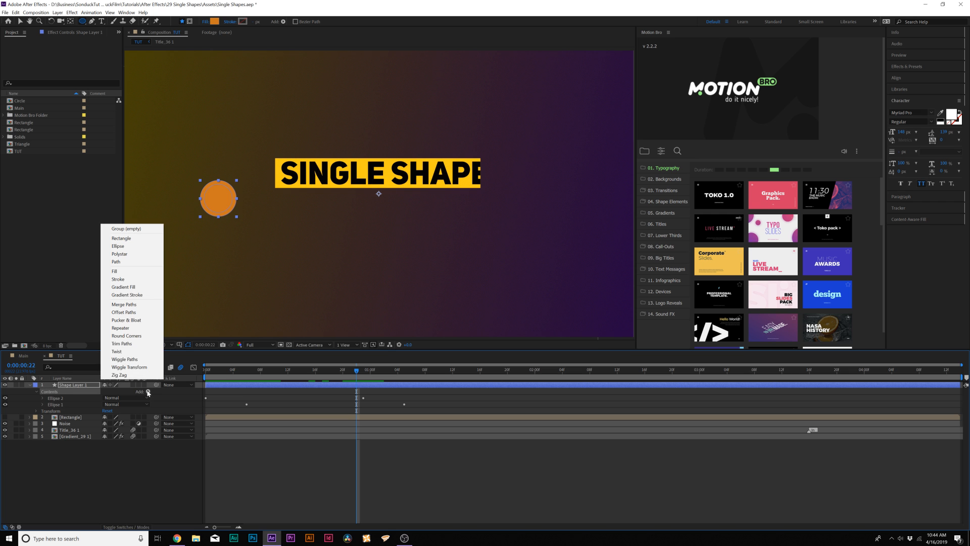
{"action": "left_click", "coordinate": [123, 305]}
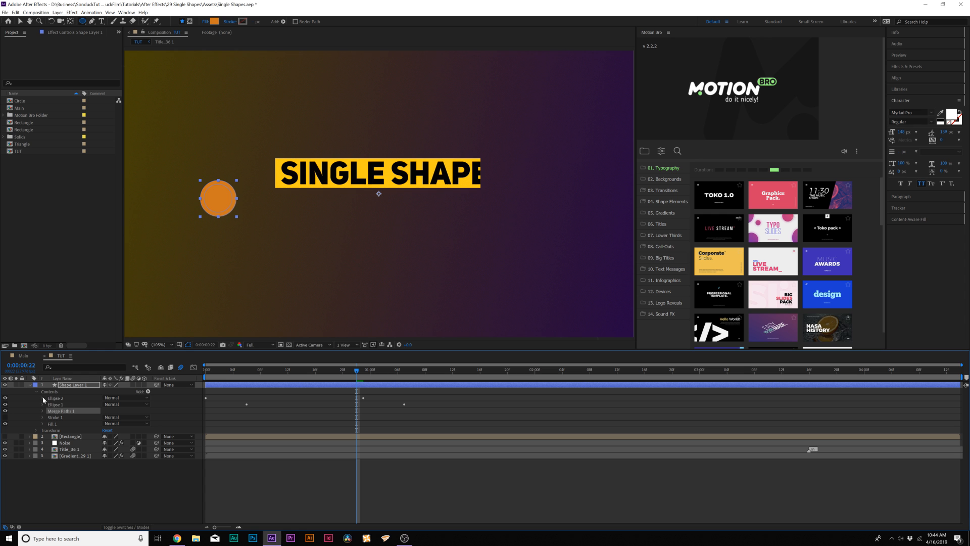
{"action": "left_click", "coordinate": [43, 411]}
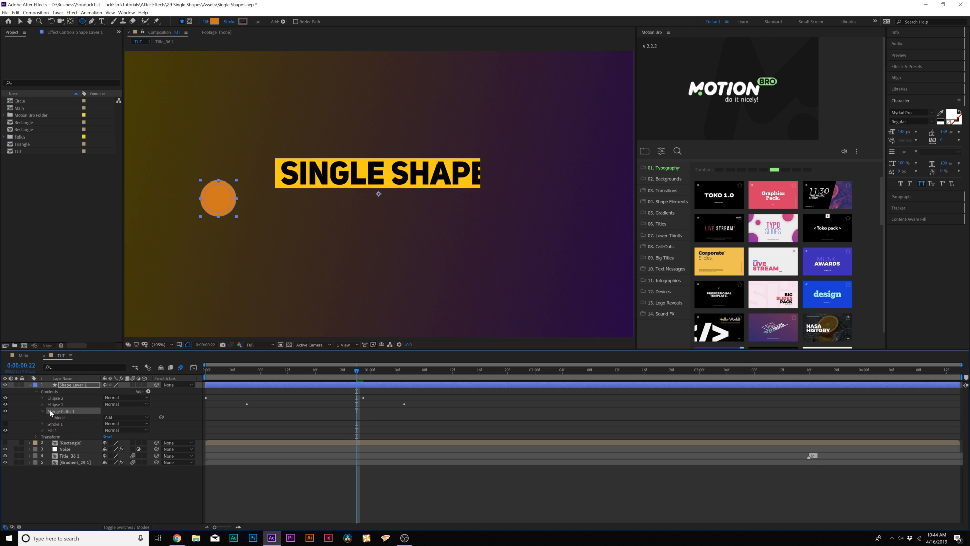
{"action": "left_click", "coordinate": [118, 416]}
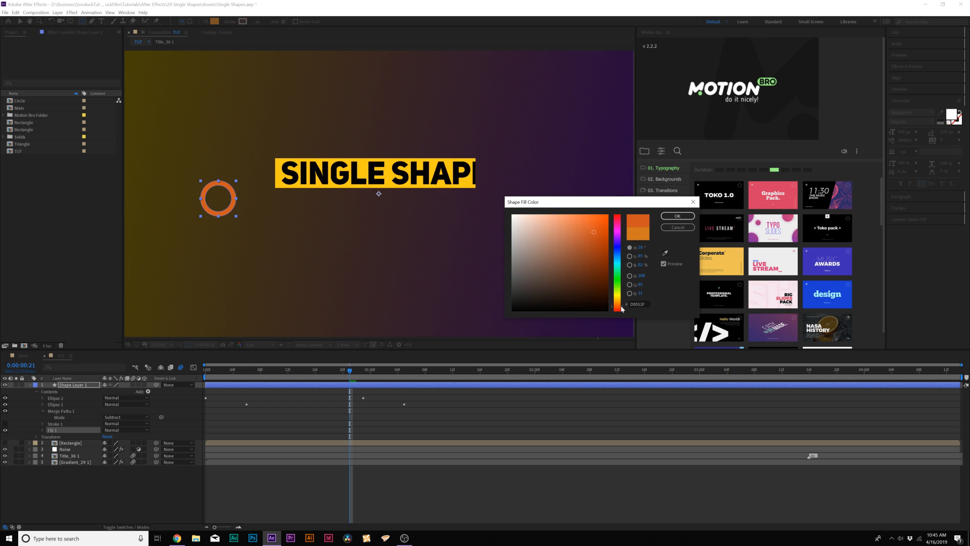
{"action": "left_click", "coordinate": [677, 215]}
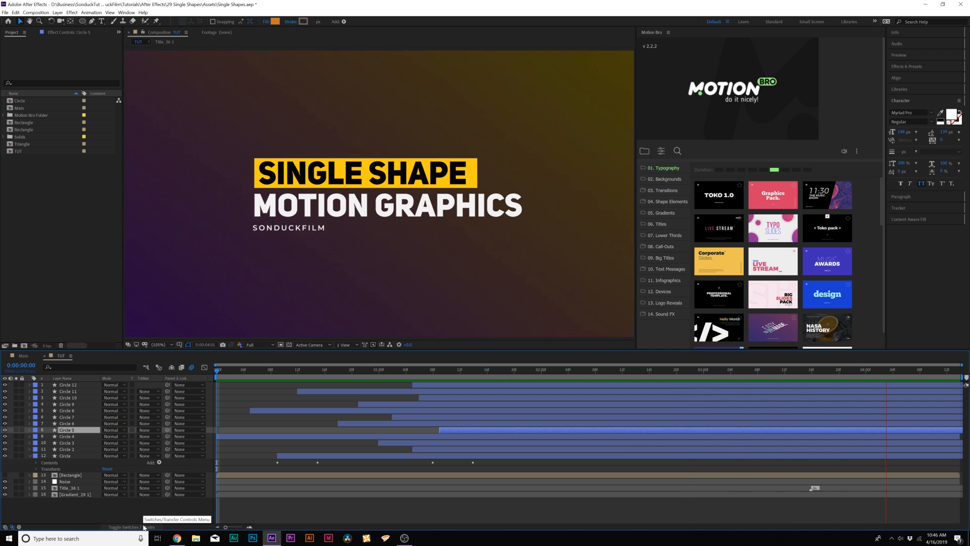
{"action": "left_click", "coordinate": [473, 370]}
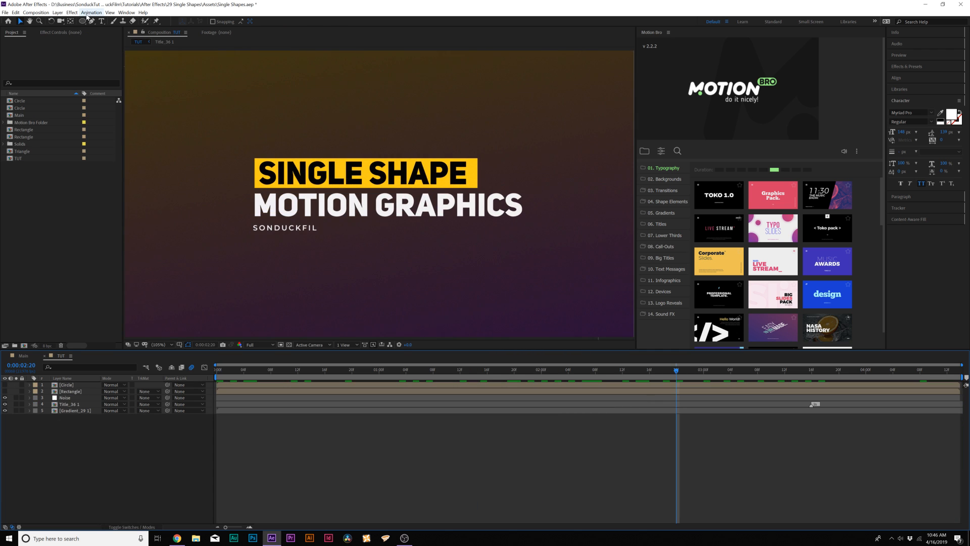
Draw a polystar and set its Points to 3 to make an orange triangle
{"action": "left_click", "coordinate": [81, 20]}
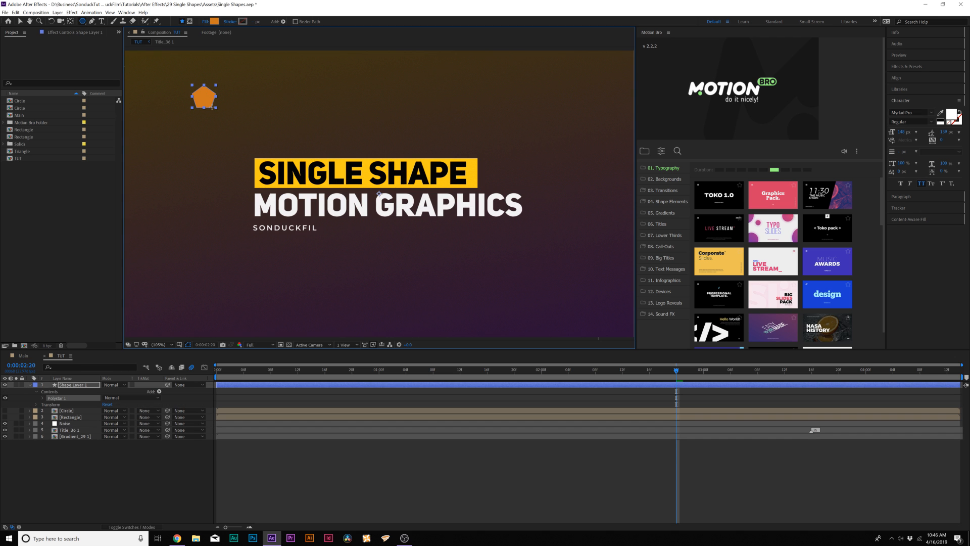
{"action": "mouse_move", "coordinate": [41, 403]}
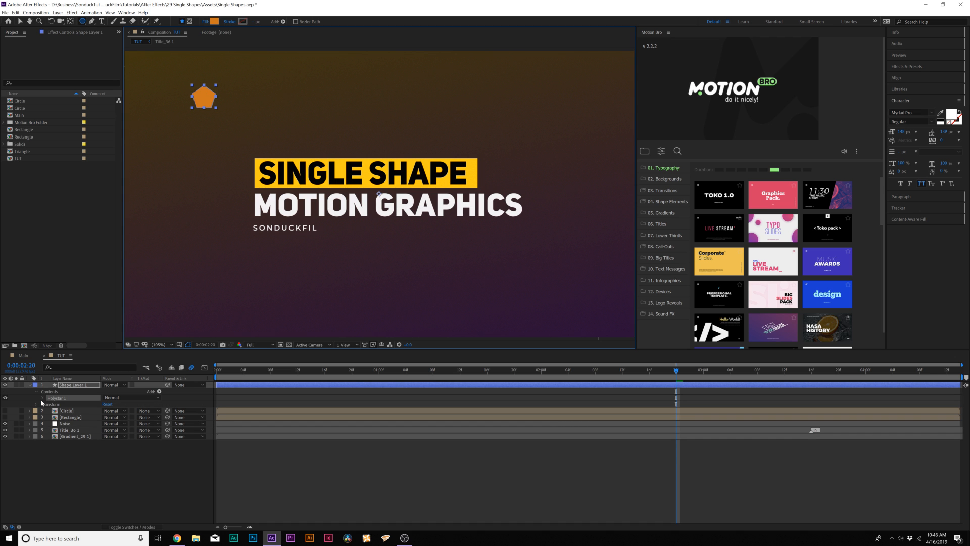
{"action": "left_click", "coordinate": [41, 397]}
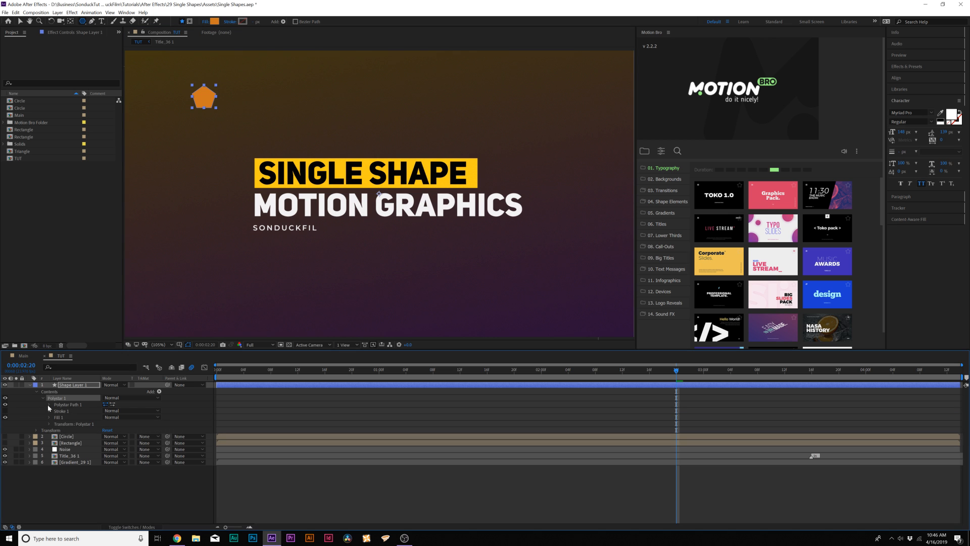
{"action": "left_click", "coordinate": [49, 404]}
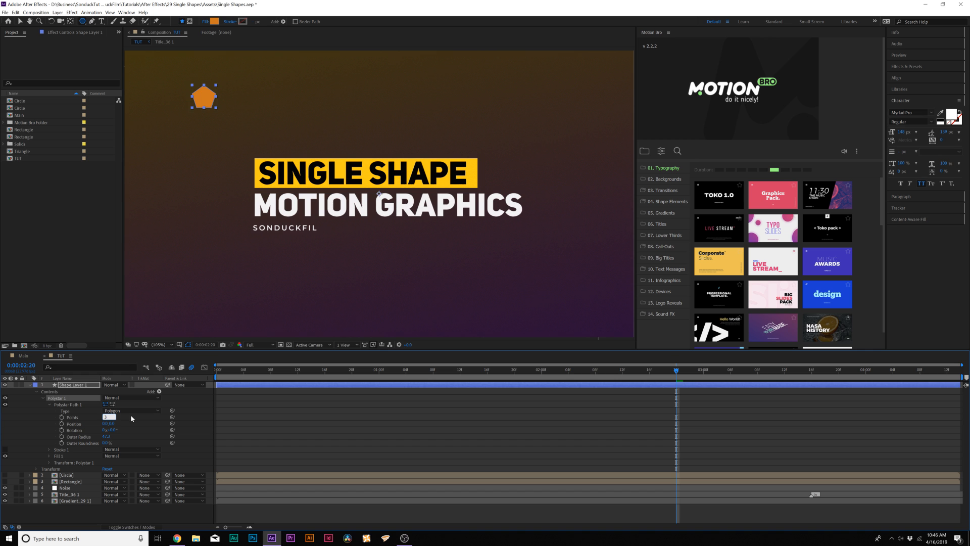
{"action": "type", "text": "3"}
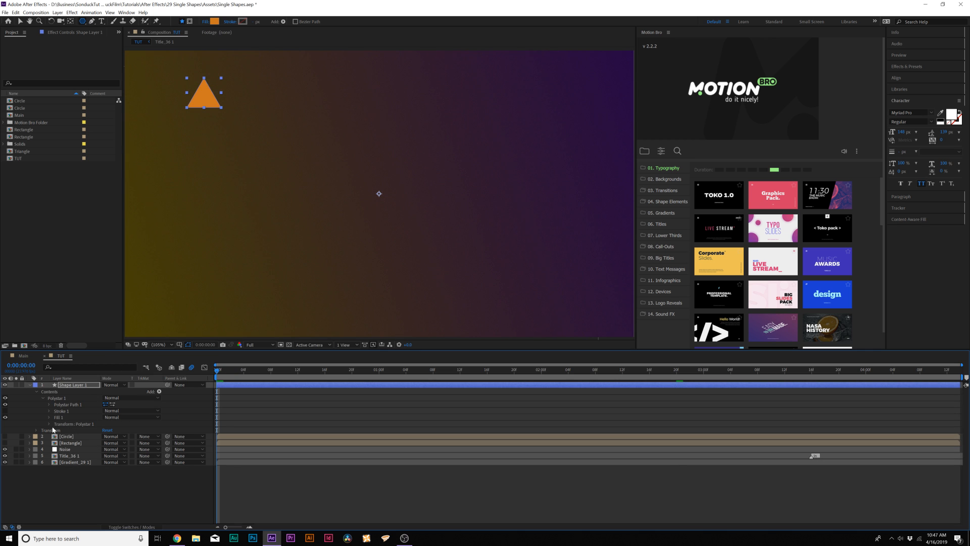
Keyframe the triangle's polystar Transform Scale with two keyframes
{"action": "left_click", "coordinate": [48, 424]}
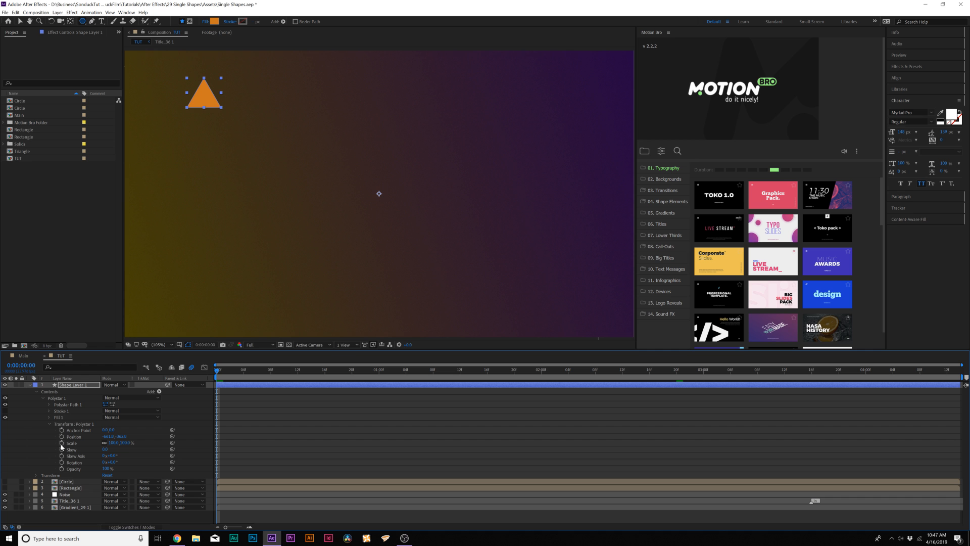
{"action": "left_click", "coordinate": [62, 443]}
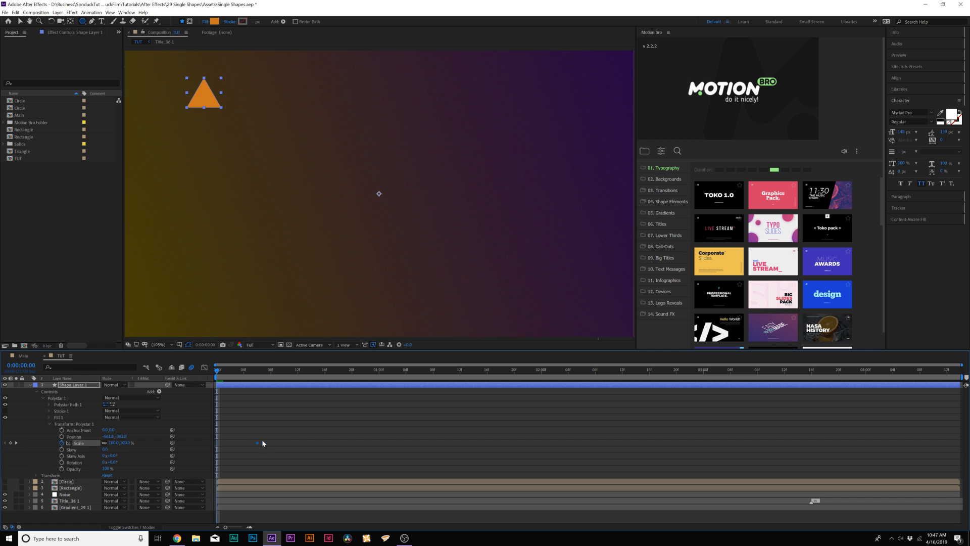
{"action": "double_click", "coordinate": [112, 443]}
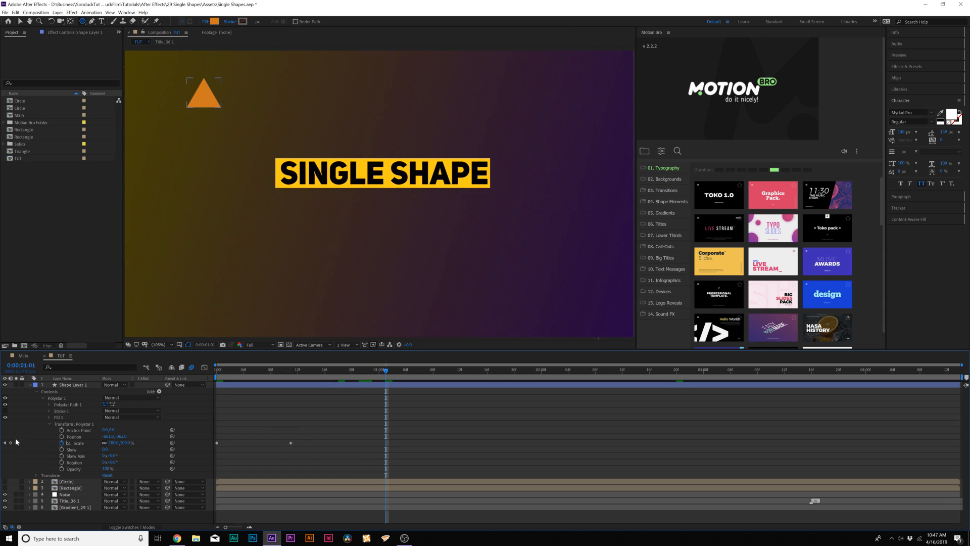
Nest the triangle layers into a Triangle precomp and slide it later in the timeline
{"action": "left_click", "coordinate": [73, 384]}
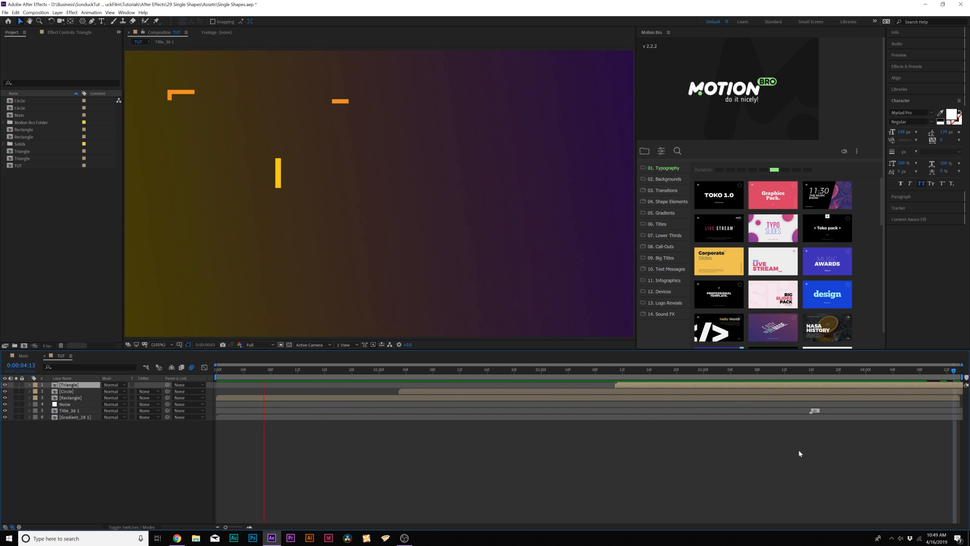
Preview the TUT animation, then open the Title_36.2 composition from Motion Bro's 06. Titles
{"action": "left_click", "coordinate": [589, 370]}
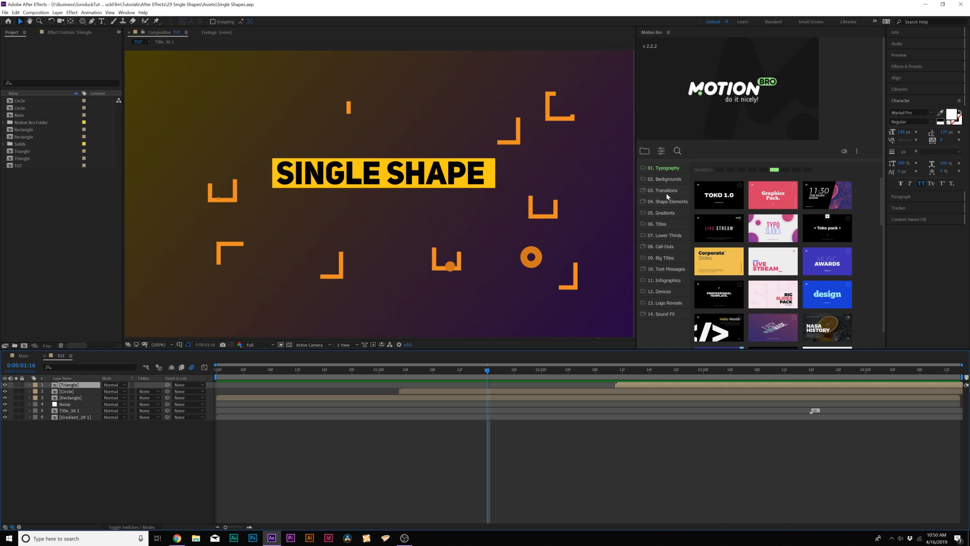
{"action": "left_click", "coordinate": [656, 224]}
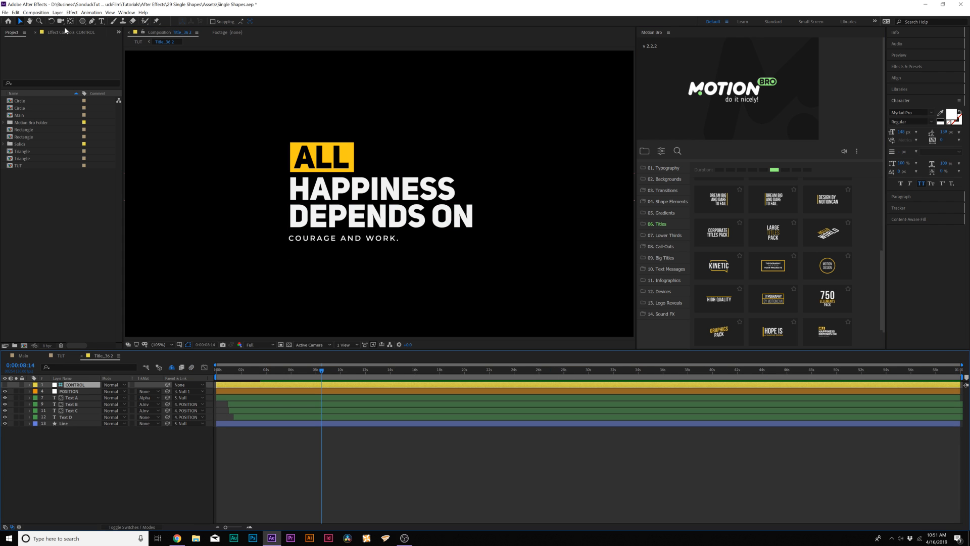
Set the CONTROL layer's Line Color and apply a Motion Bro line shape-element preset to TUT
{"action": "left_click", "coordinate": [77, 55]}
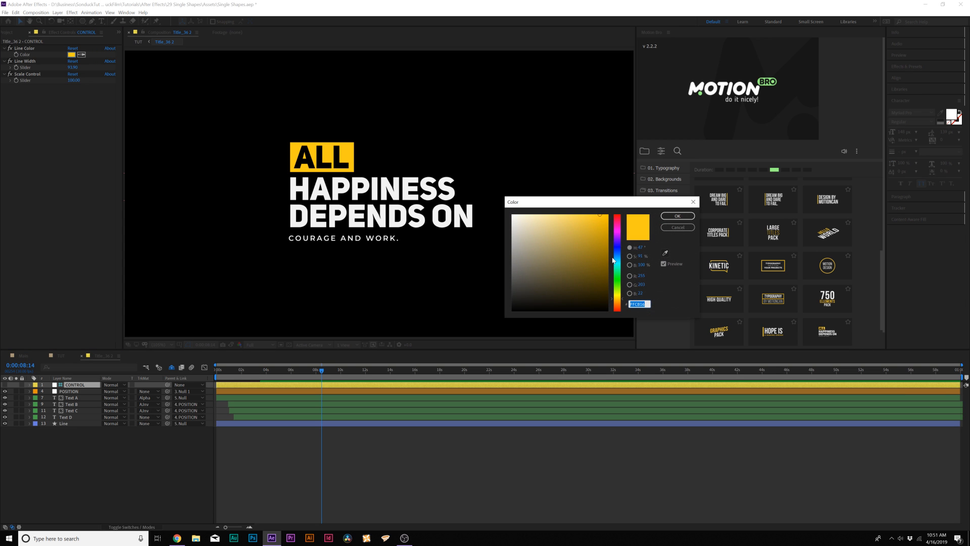
{"action": "left_click", "coordinate": [677, 215]}
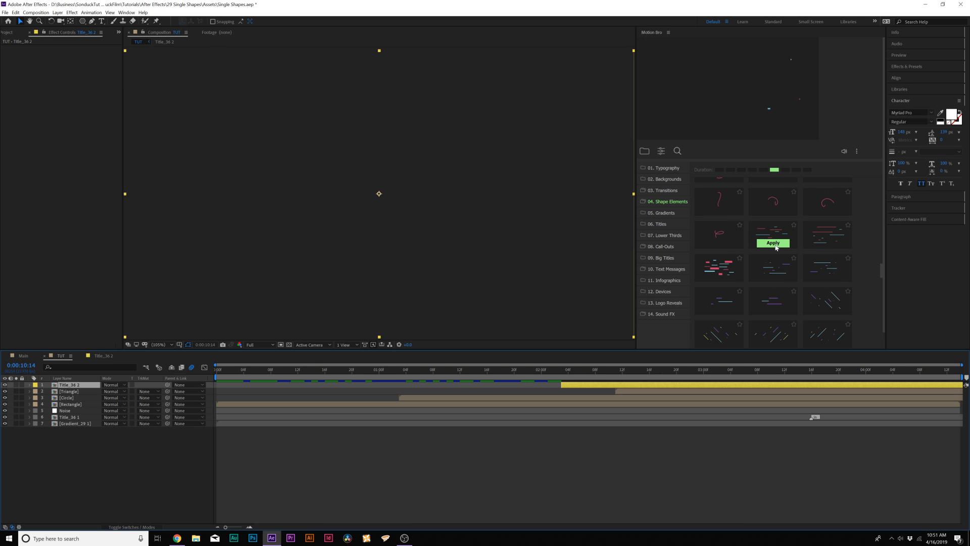
{"action": "left_click", "coordinate": [772, 242]}
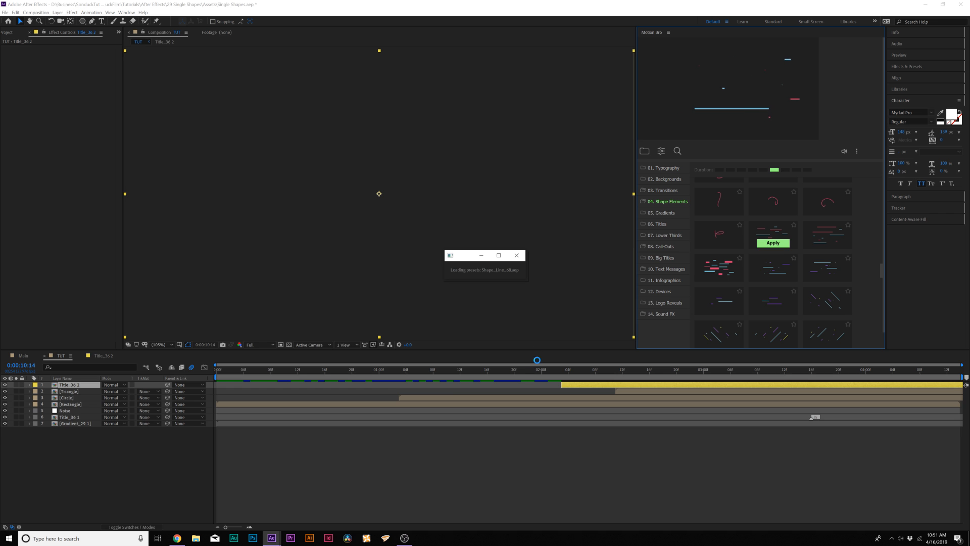